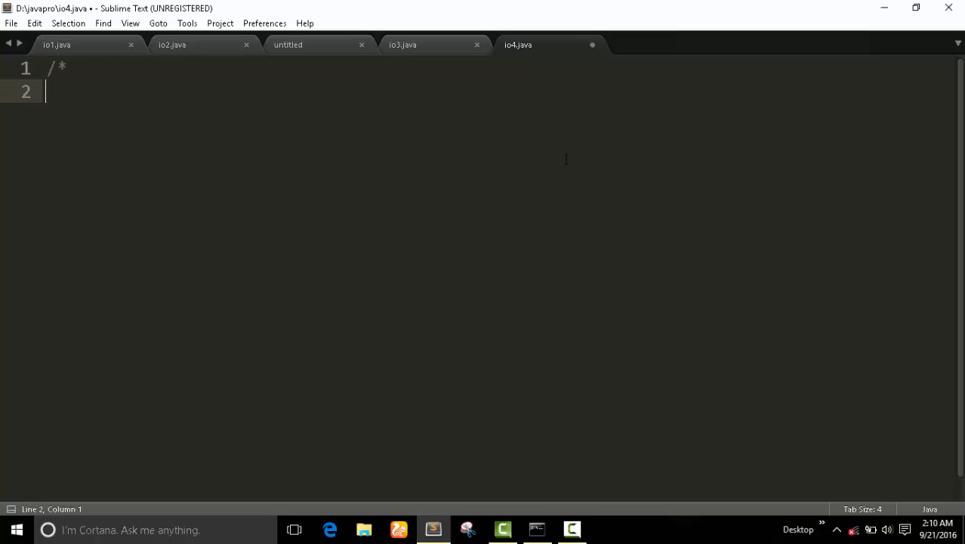
- Add a comment at the top noting 'PrintWriter - inbuilt class'
{"action": "type", "text": "Pr"}
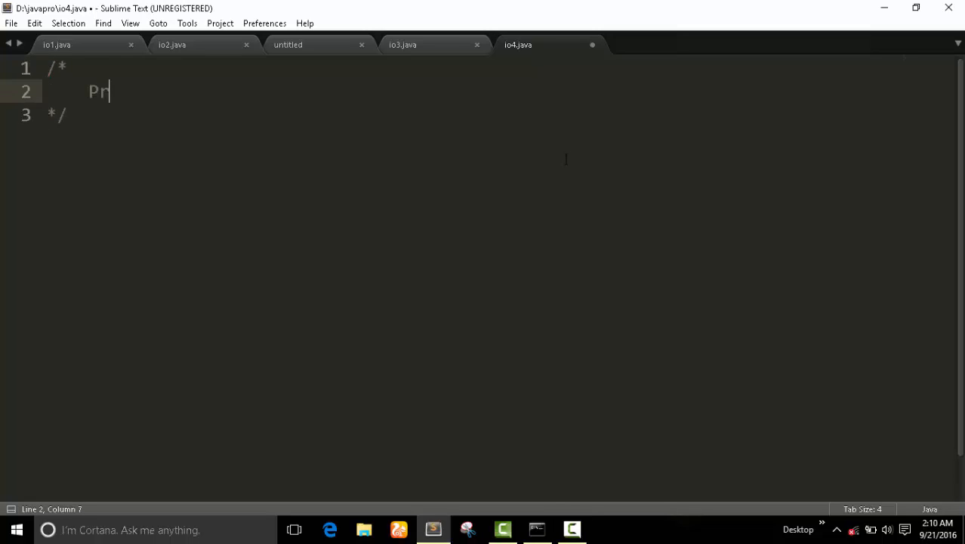
{"action": "type", "text": "intWrit"}
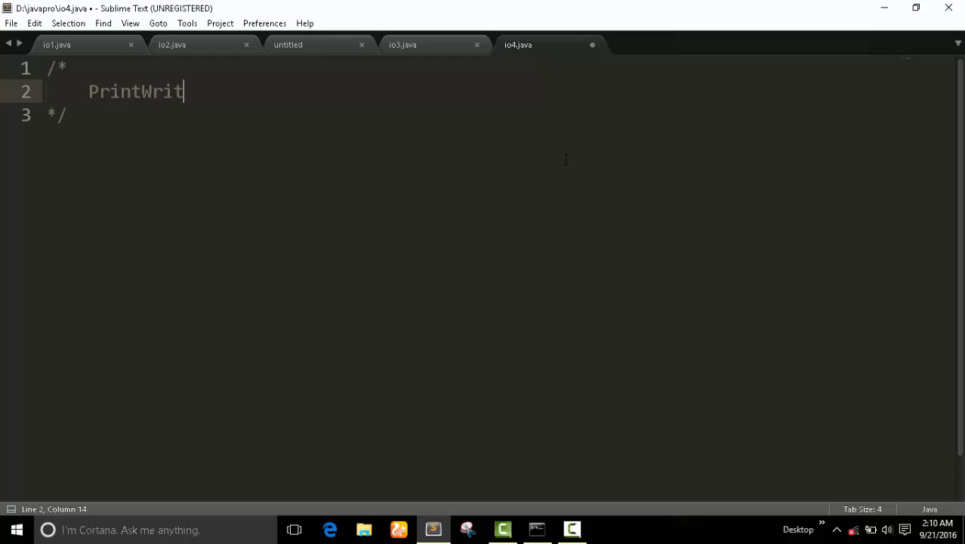
{"action": "type", "text": "er - i"}
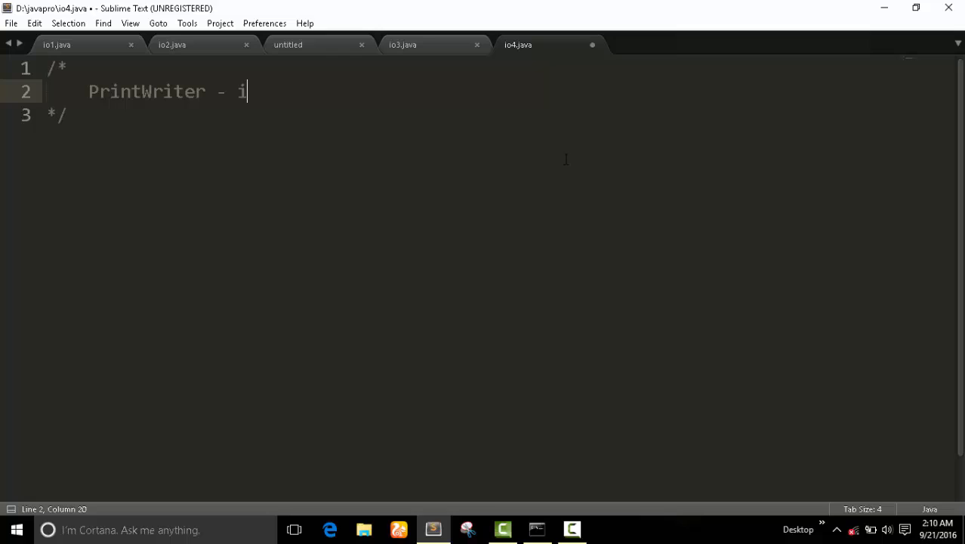
{"action": "type", "text": "nbuiltclass"}
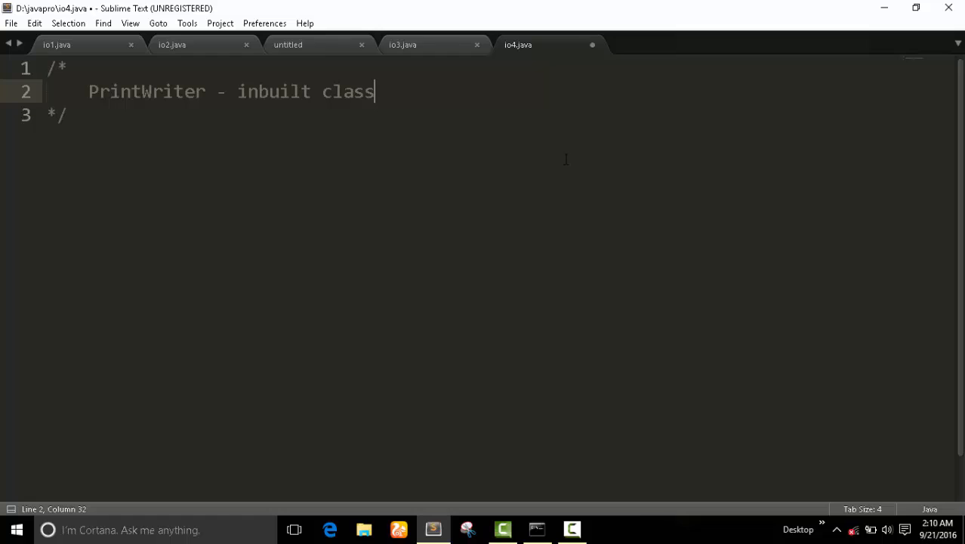
{"action": "key", "text": "Enter"}
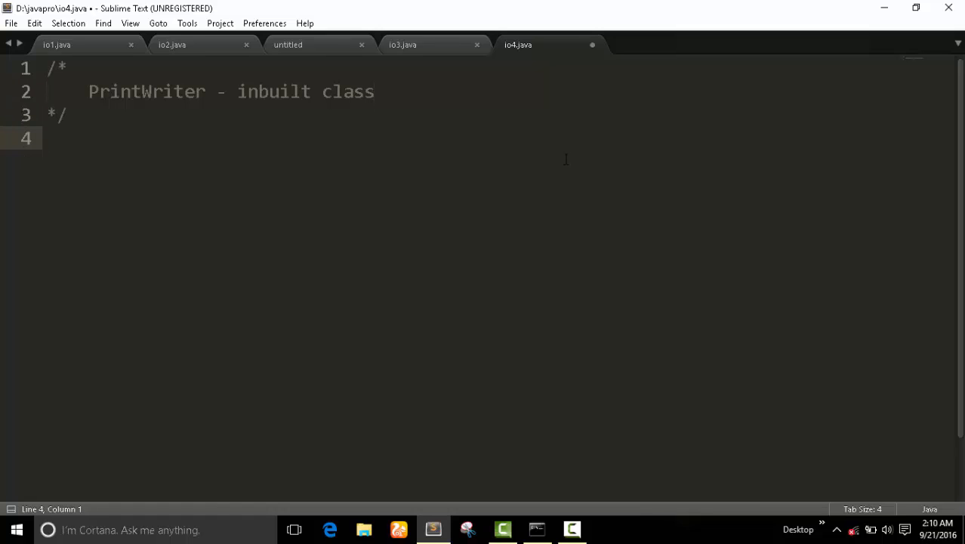
- Add the import statement 'import java.io.*;' below the comment
{"action": "type", "text": "import"}
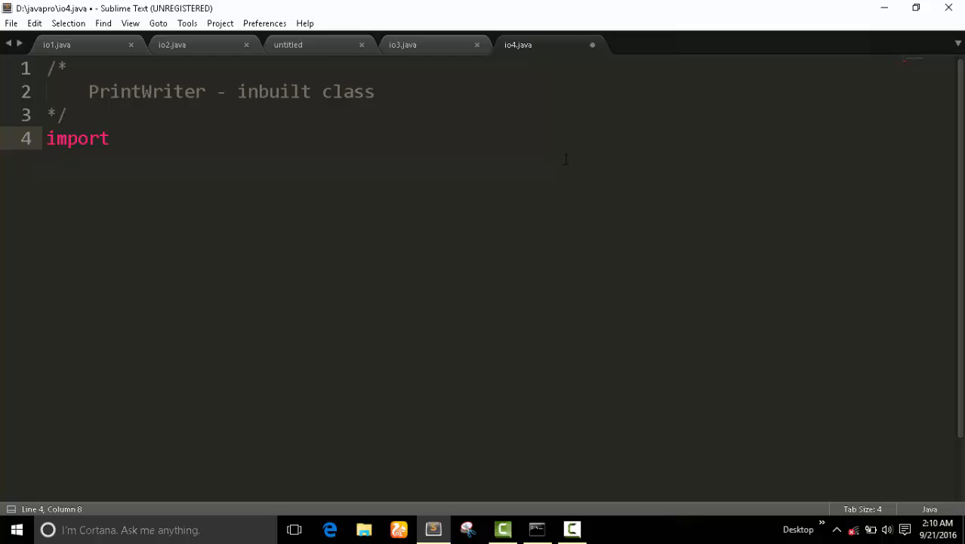
{"action": "type", "text": "ja"}
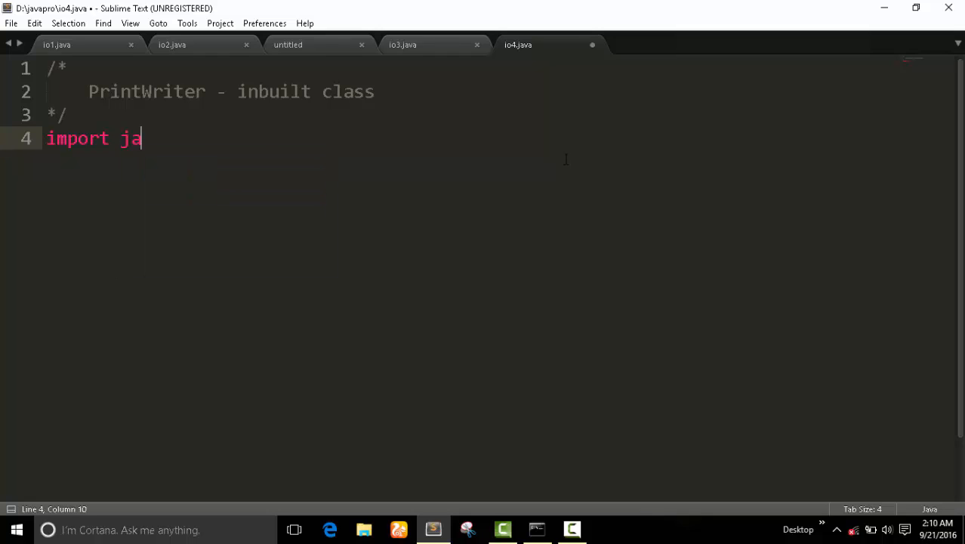
{"action": "type", "text": "va.ut"}
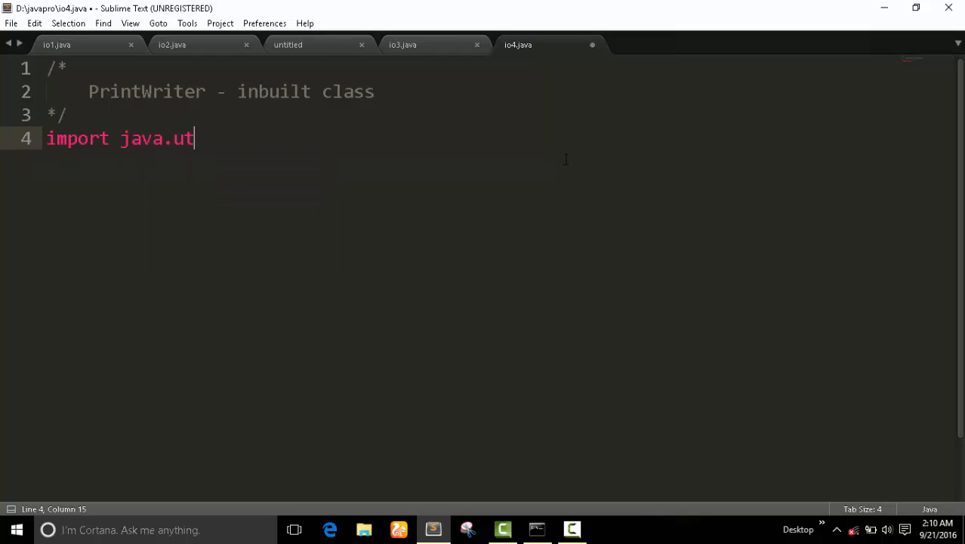
{"action": "type", "text": "io"}
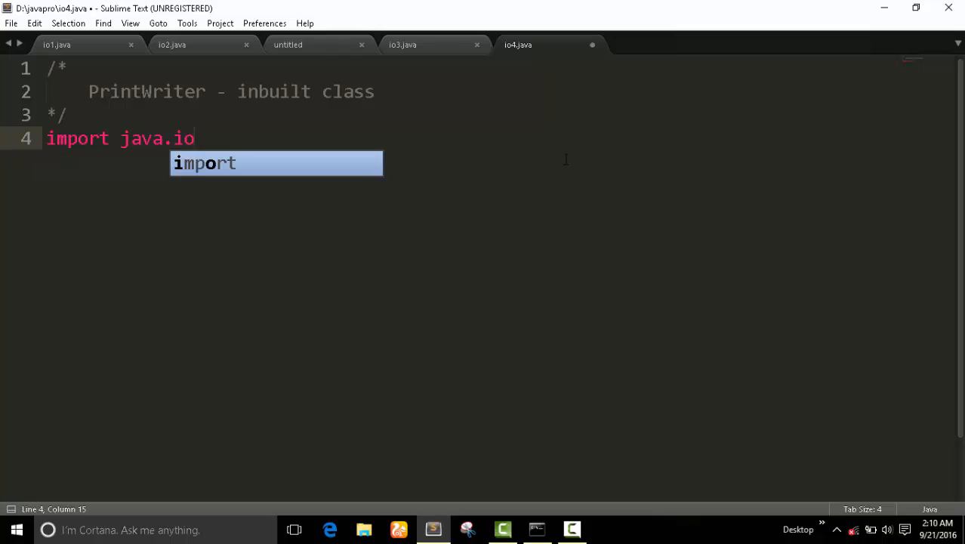
{"action": "type", "text": ".*;"}
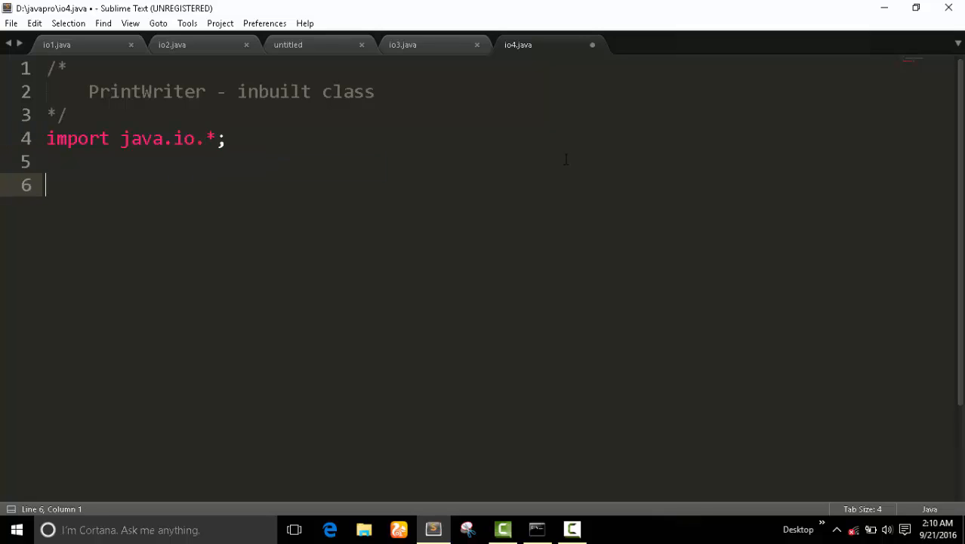
- Declare 'class io4' with an opening brace
{"action": "type", "text": "class"}
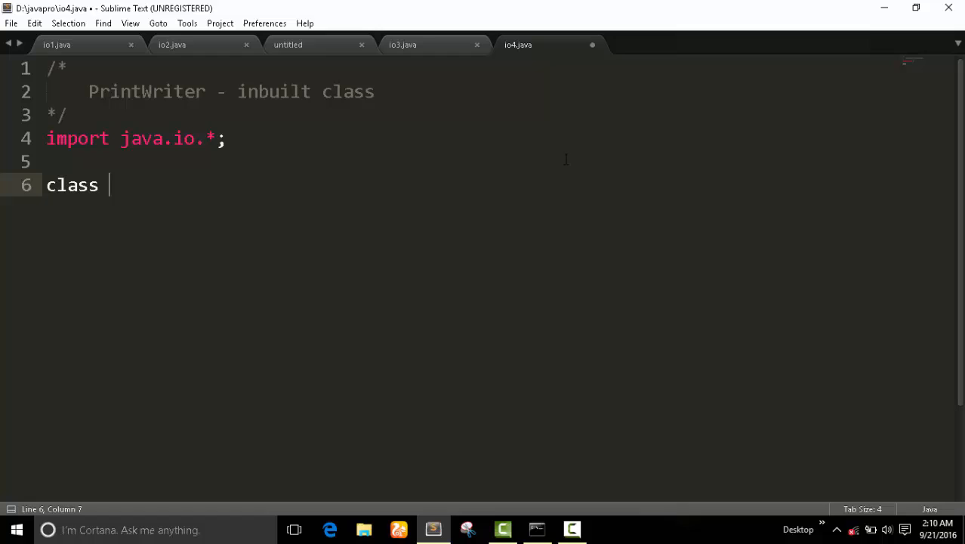
{"action": "type", "text": "io4.java"}
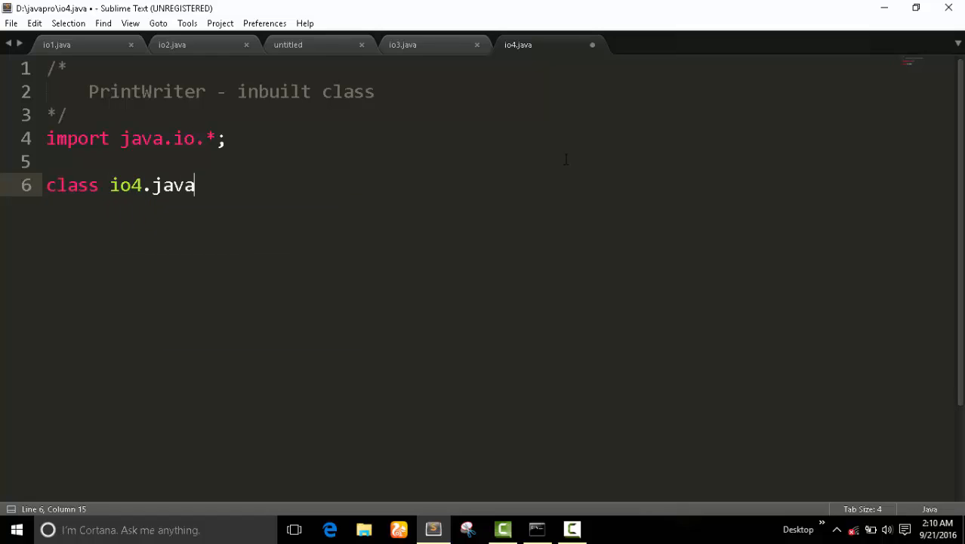
{"action": "key", "text": "backspace"}
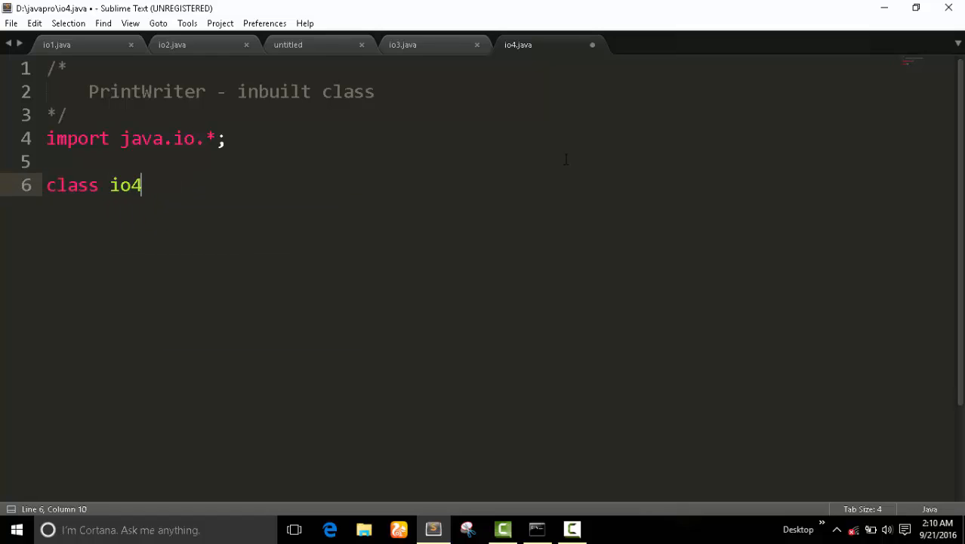
{"action": "type", "text": "{"}
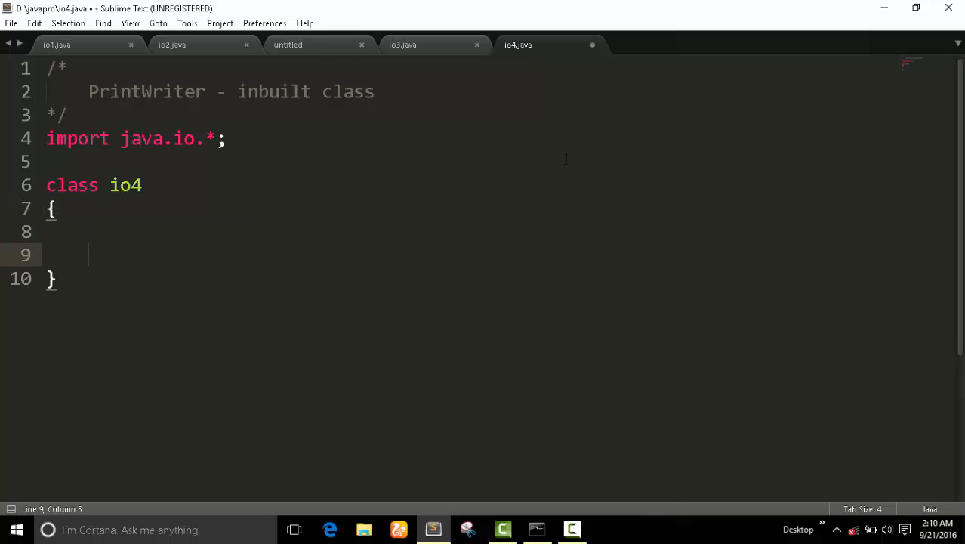
- Add 'public static void main(String args[]) throws IOException' inside class io4
{"action": "type", "text": "public"}
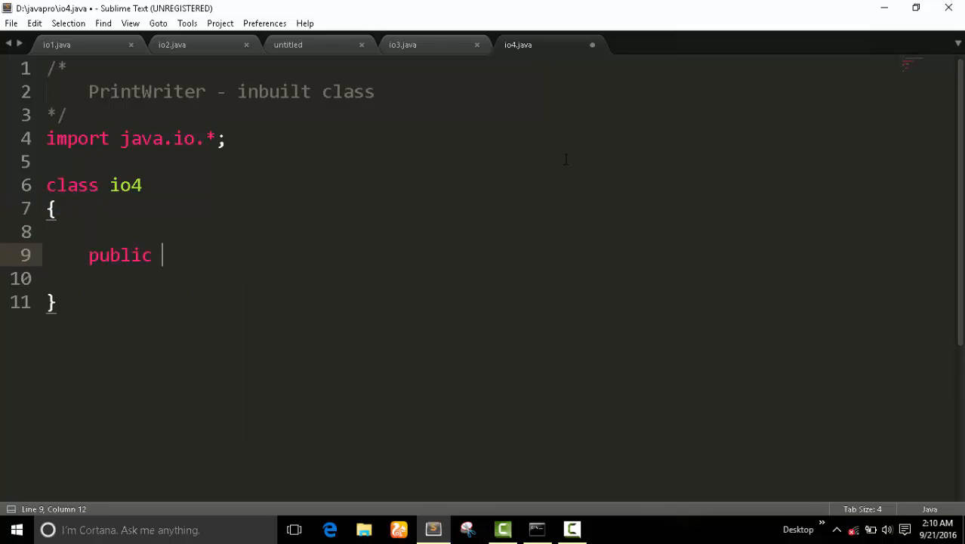
{"action": "type", "text": "static void"}
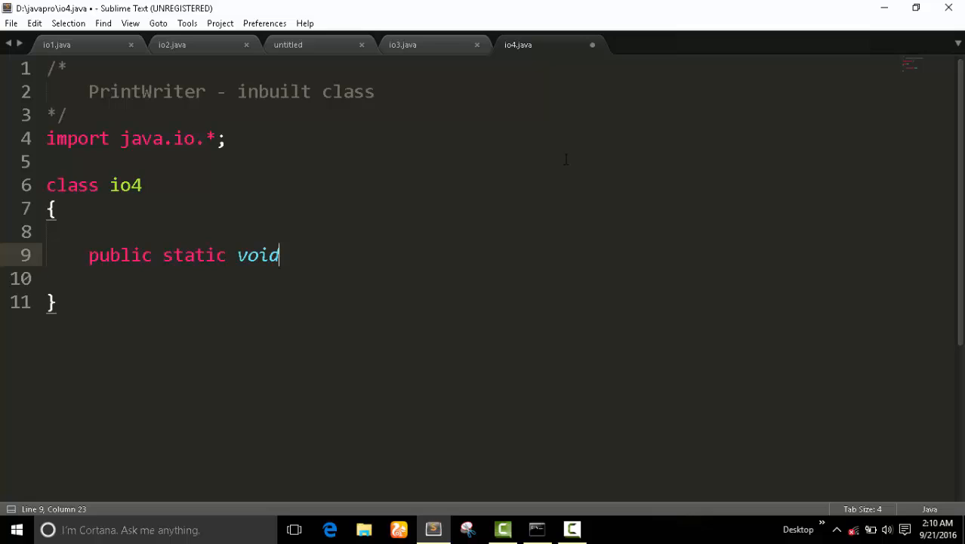
{"action": "type", "text": "main()"}
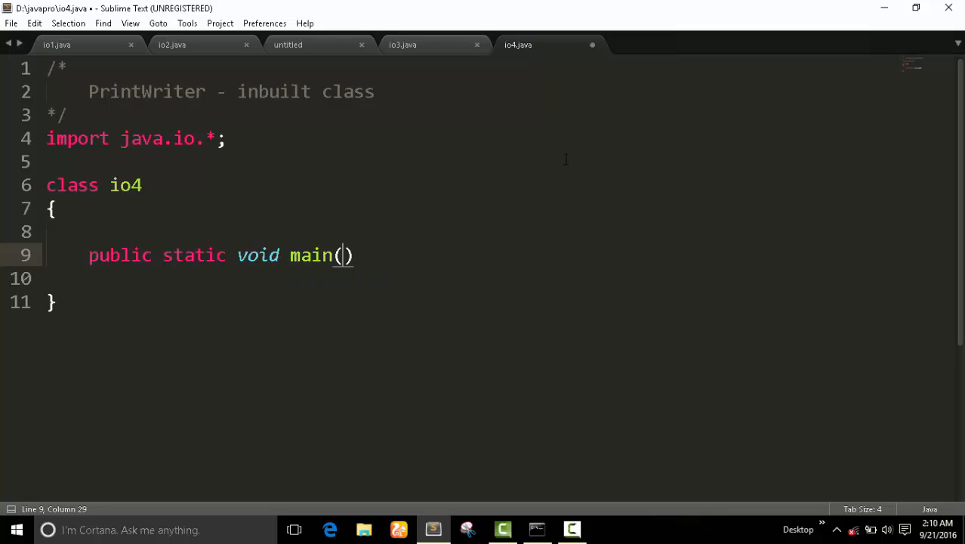
{"action": "type", "text": "Stri"}
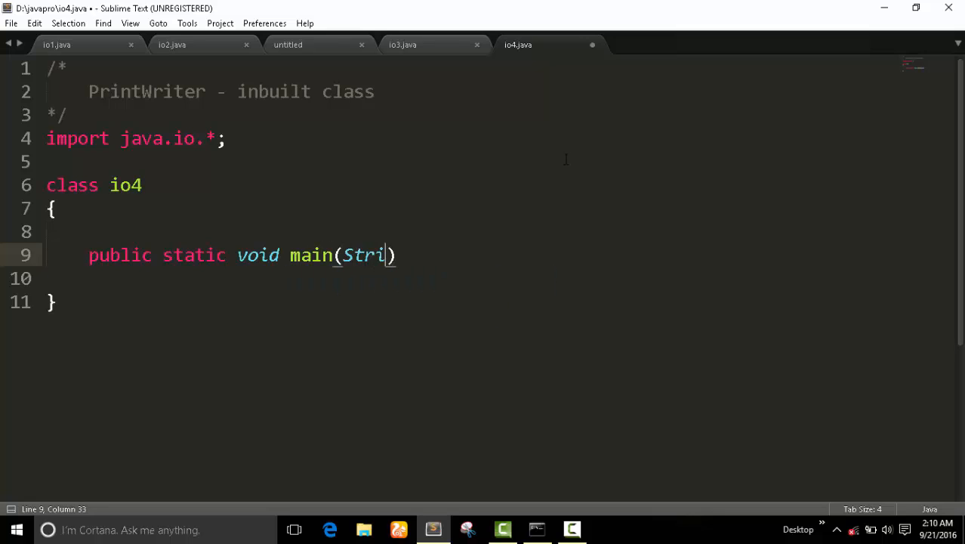
{"action": "type", "text": "ng args[]"}
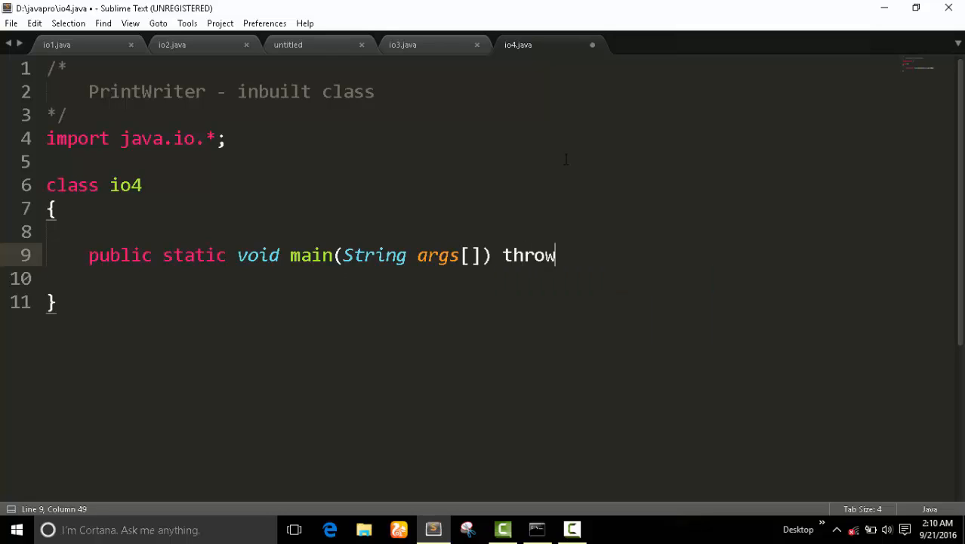
{"action": "type", "text": "s IOEx"}
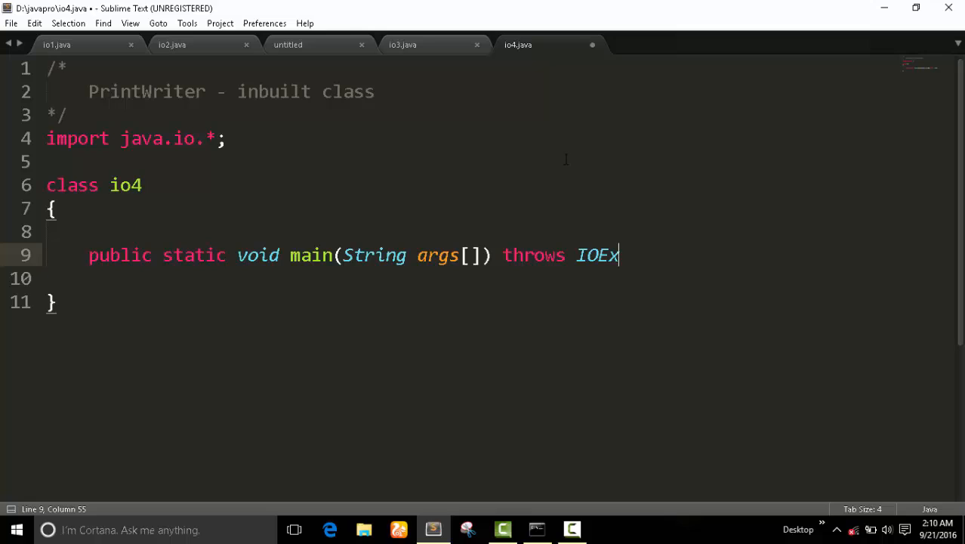
{"action": "type", "text": "ception"}
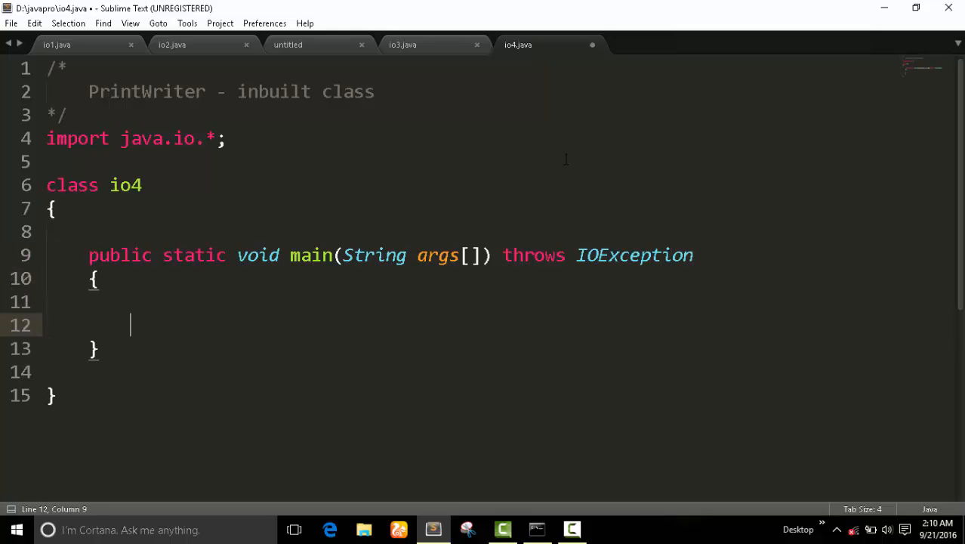
{"action": "type", "text": "PrintWriter pw ="}
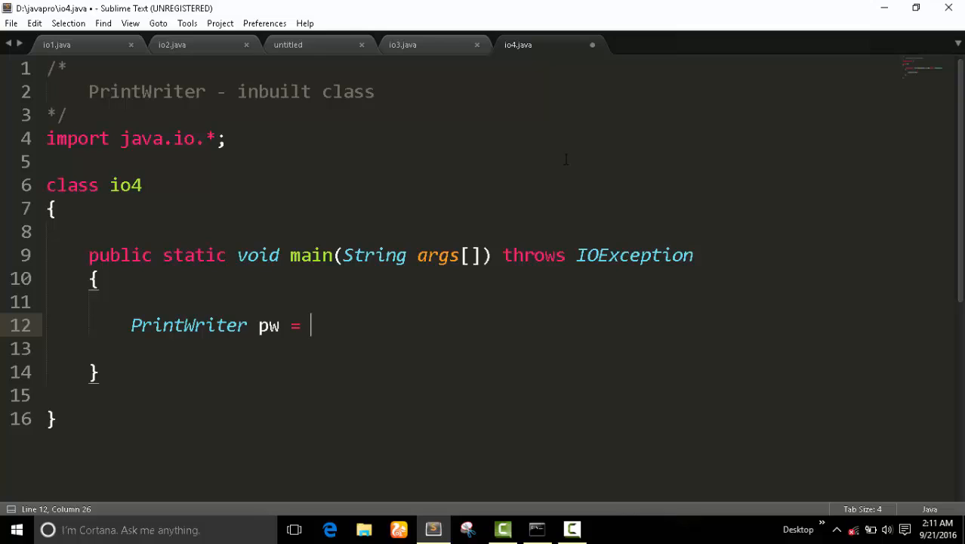
- Declare PrintWriter pw = new PrintWriter(System.out, true) and save the file
{"action": "type", "text": "new Pri"}
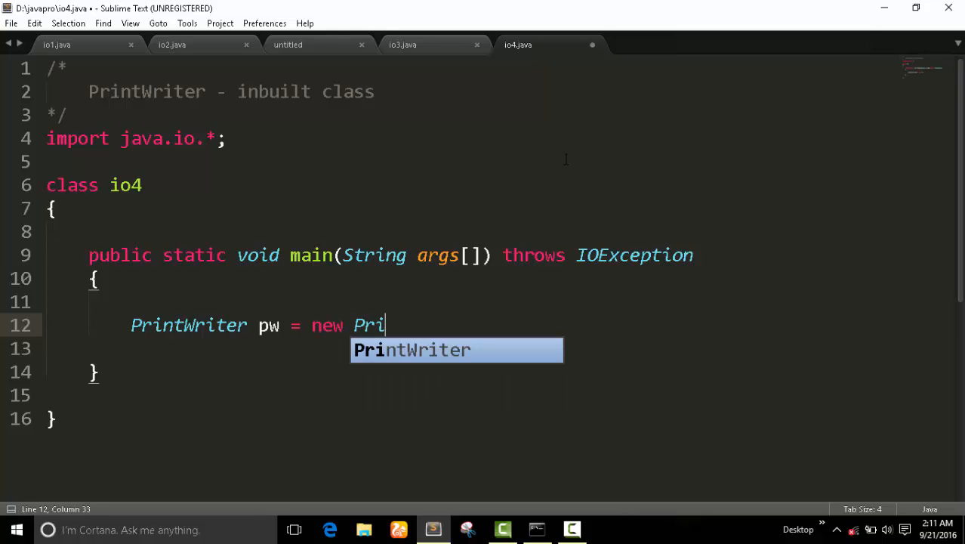
{"action": "key", "text": "Tab"}
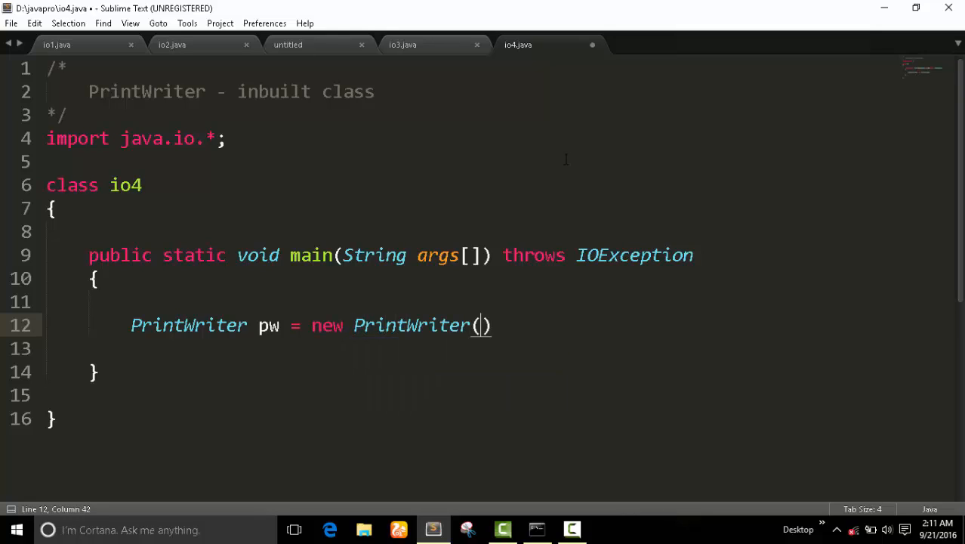
{"action": "type", "text": "Syste"}
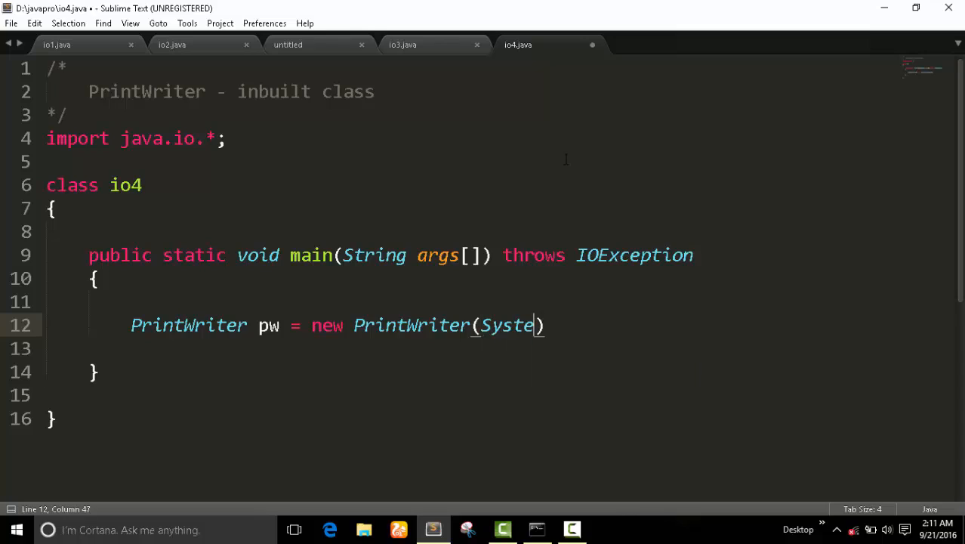
{"action": "type", "text": "m.out"}
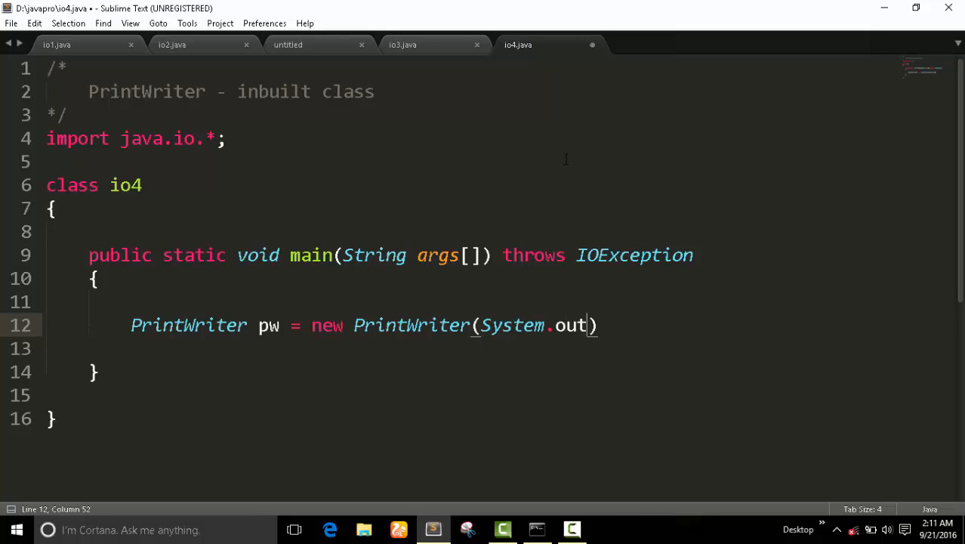
{"action": "type", "text": ",tr"}
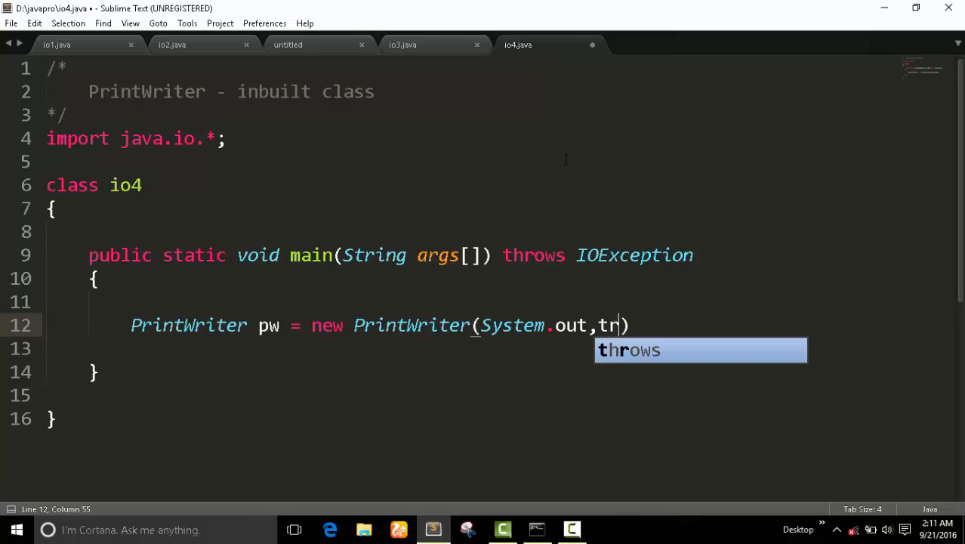
{"action": "type", "text": "ue"}
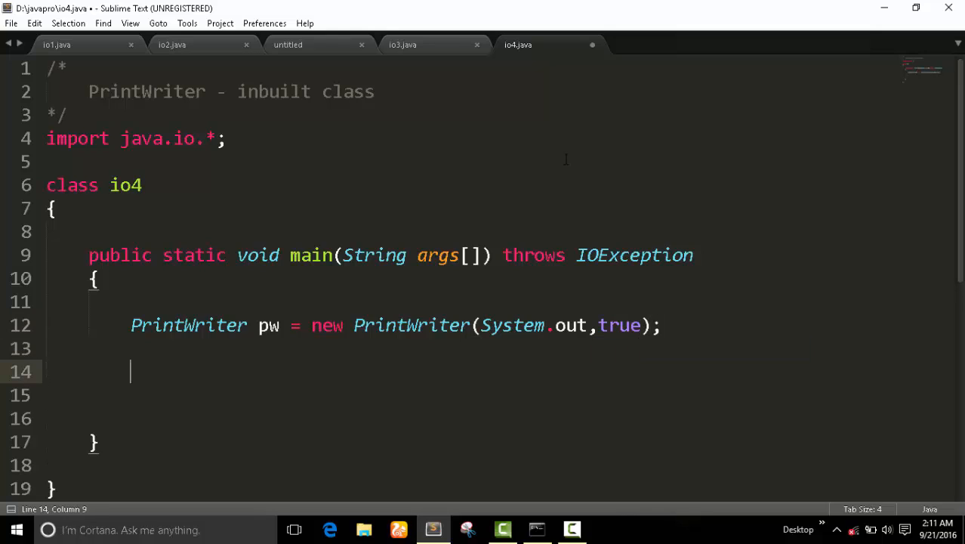
{"action": "key", "text": "ctrl+s"}
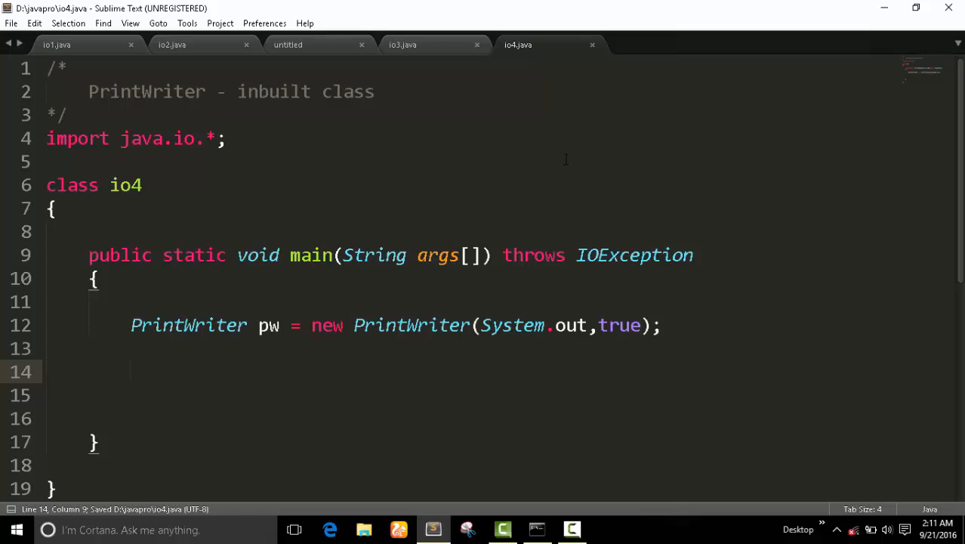
- Add pw.println("Welcome in Java IO"); to print the welcome message
{"action": "type", "text": "pw.println("}
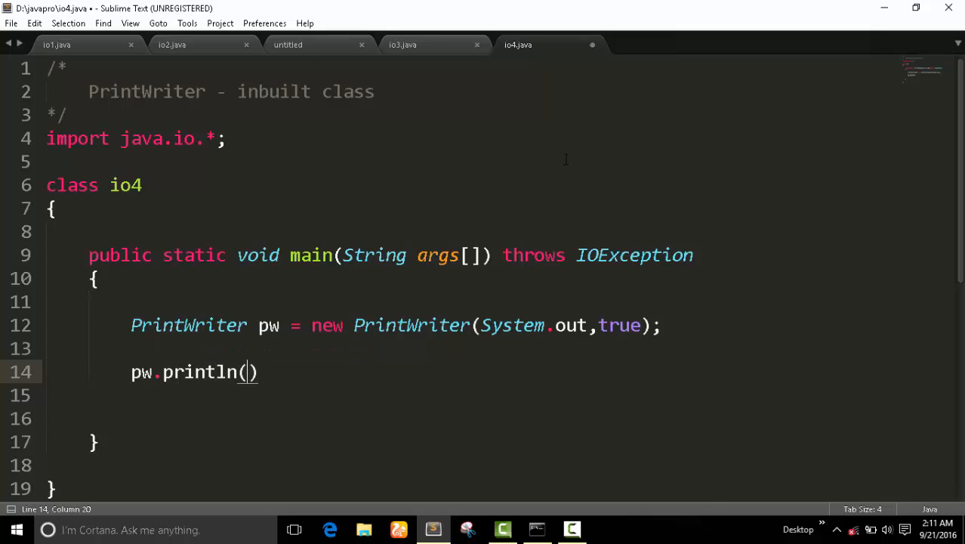
{"action": "type", "text": "\"Welcom\""}
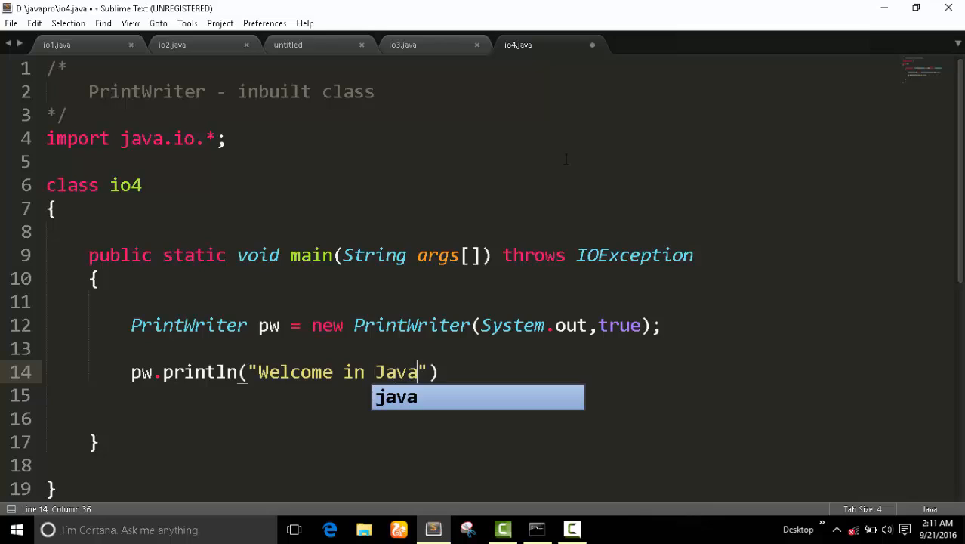
{"action": "type", "text": "IO);"}
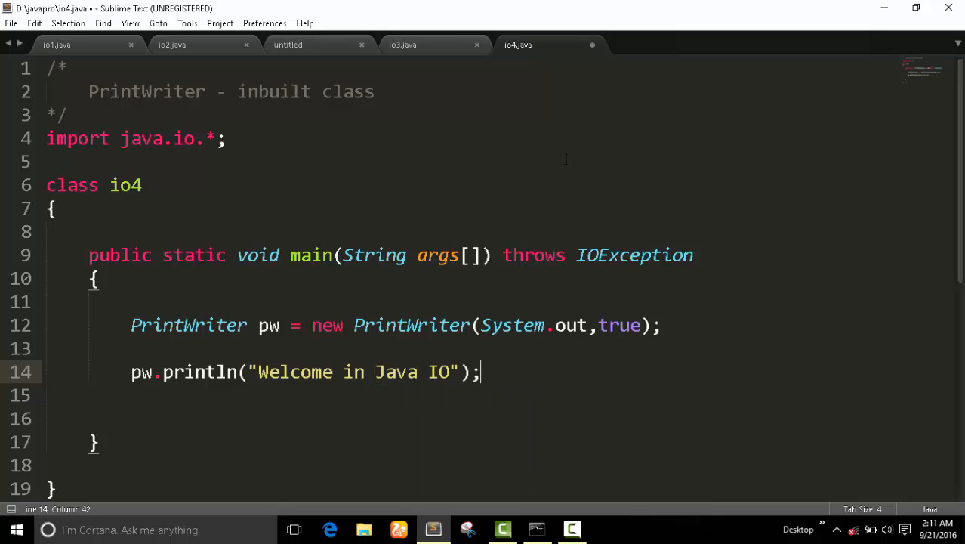
{"action": "type", "text": "//"}
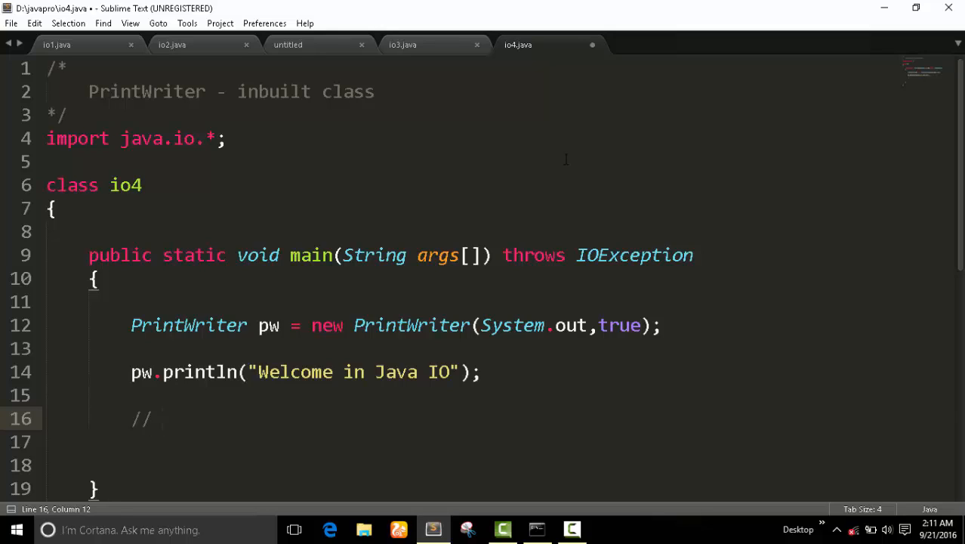
- Write a // comment explaining println() must be used through the pw object
{"action": "type", "text": "If you want to u"}
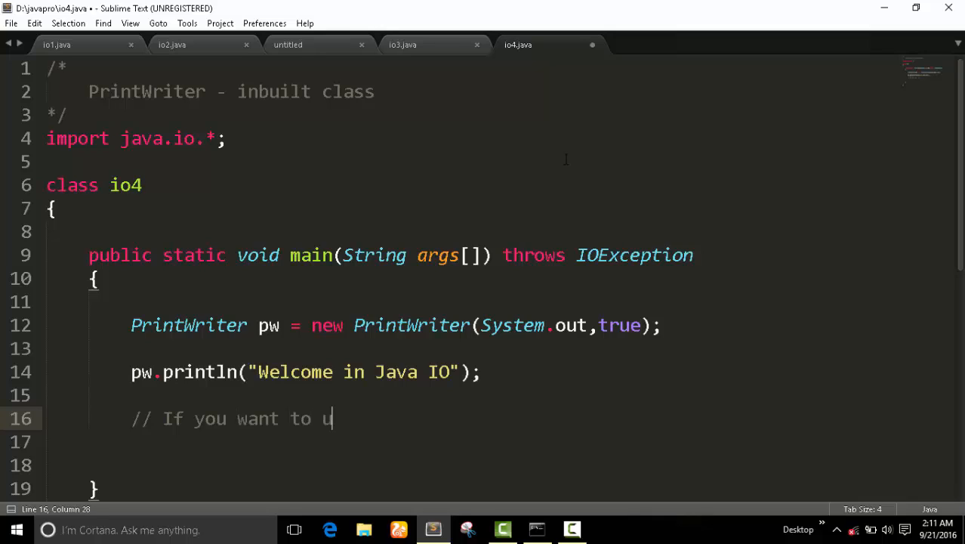
{"action": "type", "text": "se println"}
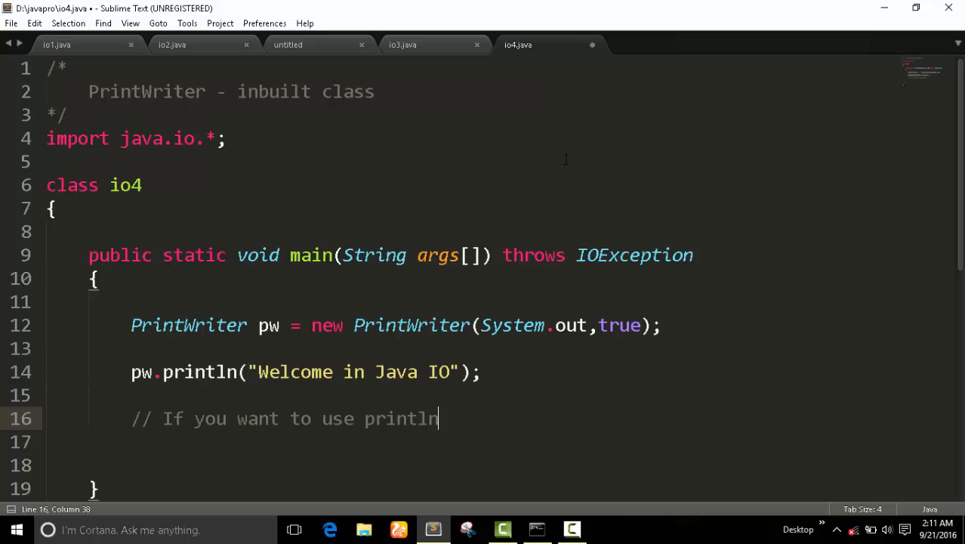
{"action": "type", "text": "() method tha"}
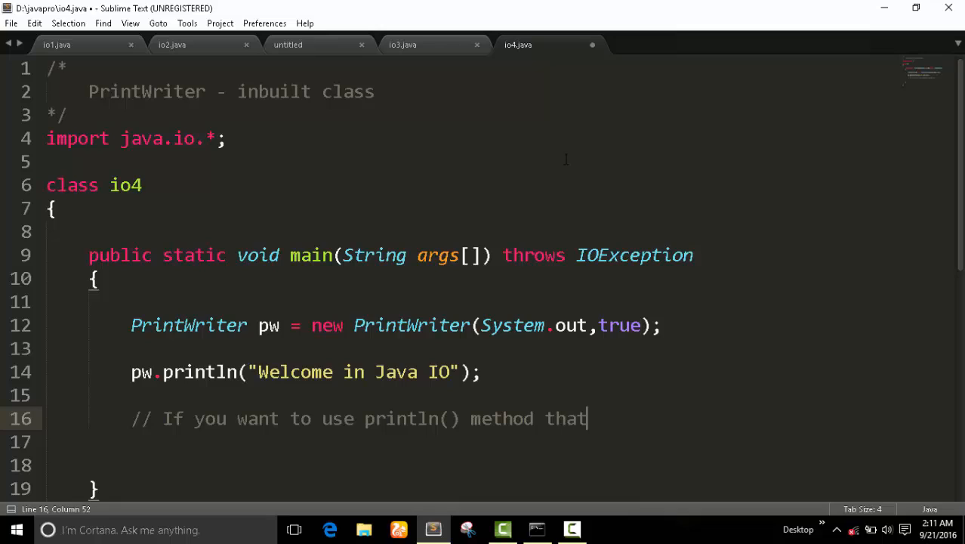
{"action": "type", "text": "time"}
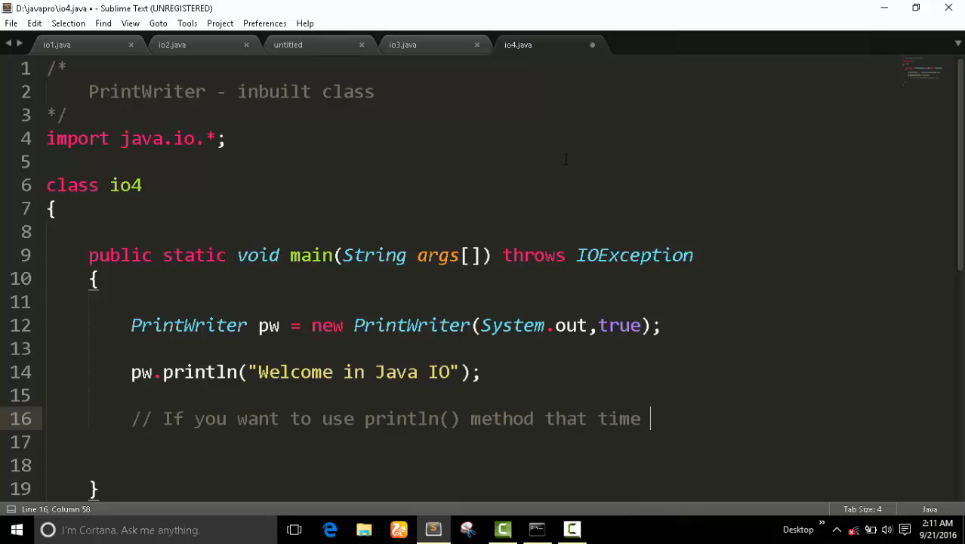
{"action": "type", "text": "you h"}
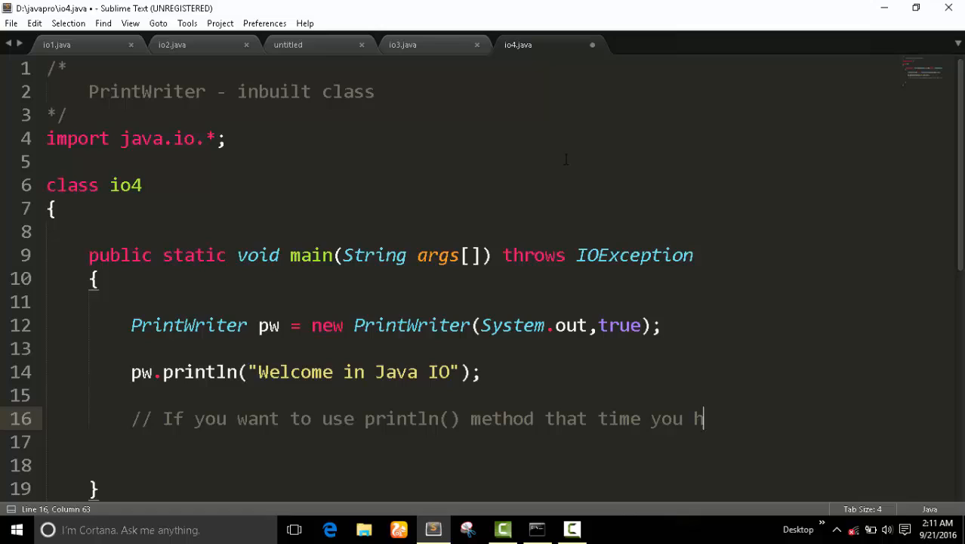
{"action": "type", "text": "ave just"}
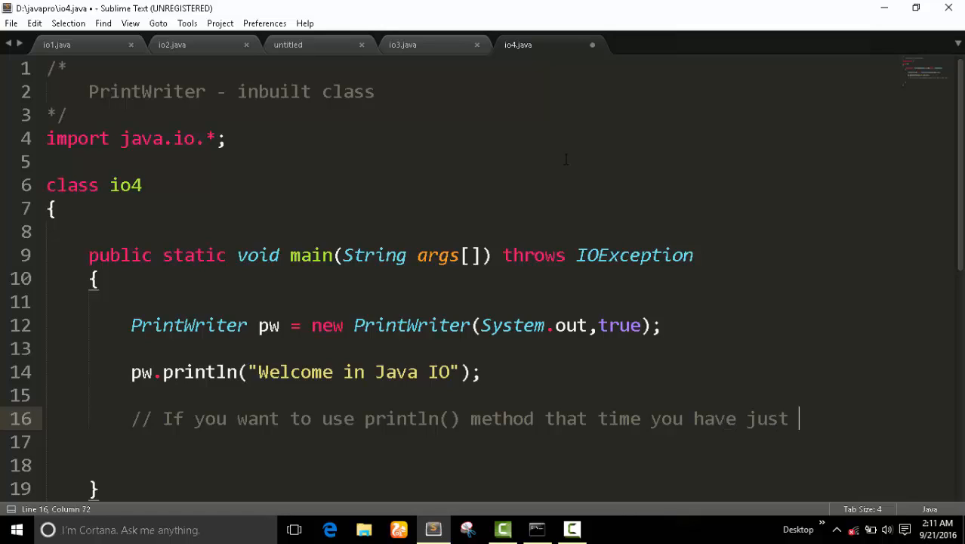
{"action": "type", "text": "use pw obj"}
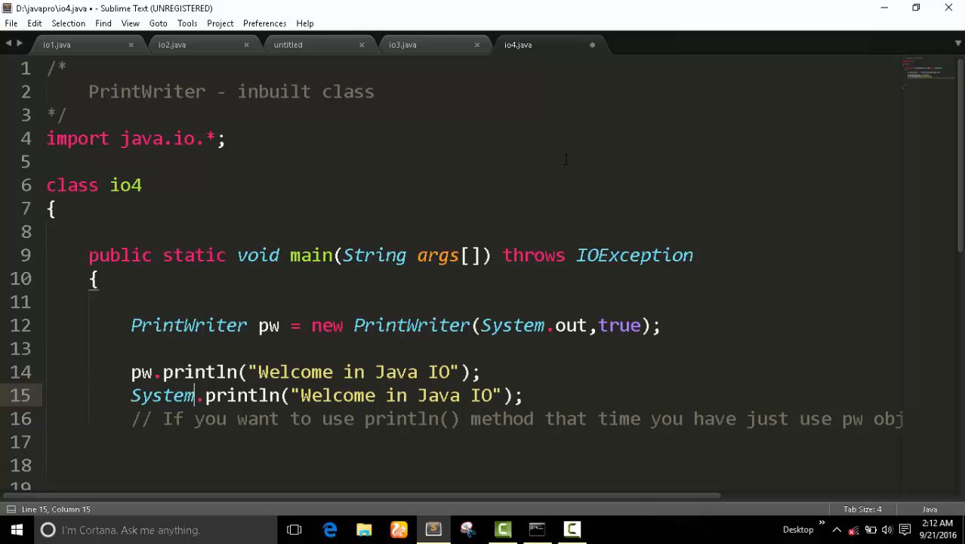
- Change the welcome line to System.out.println and comment it out with //
{"action": "type", "text": ".out"}
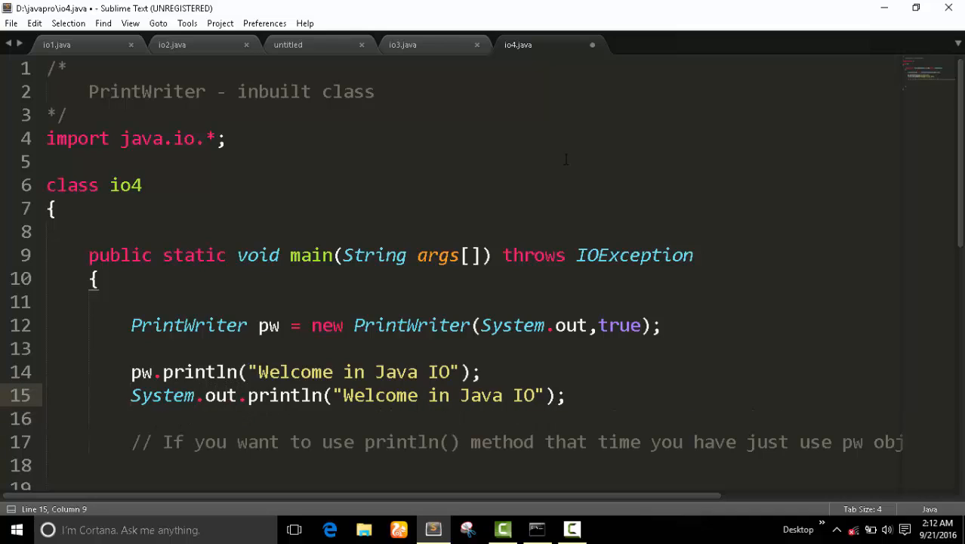
{"action": "type", "text": "//"}
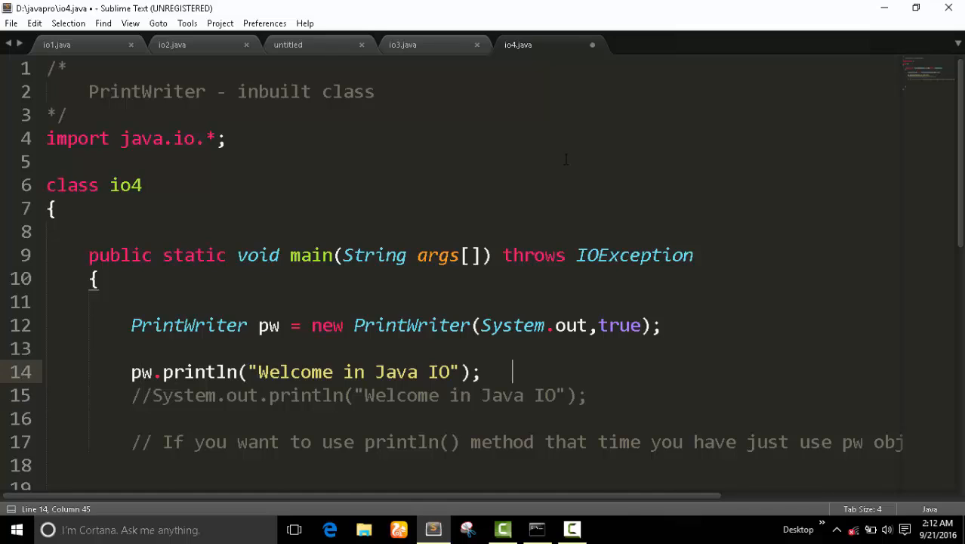
{"action": "key", "text": "enter"}
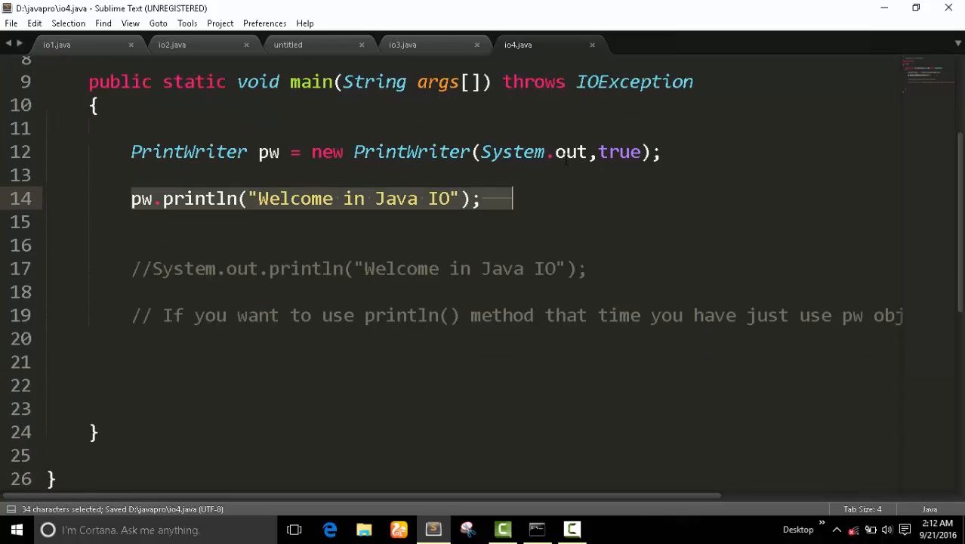
{"action": "key", "text": "ctrl+v"}
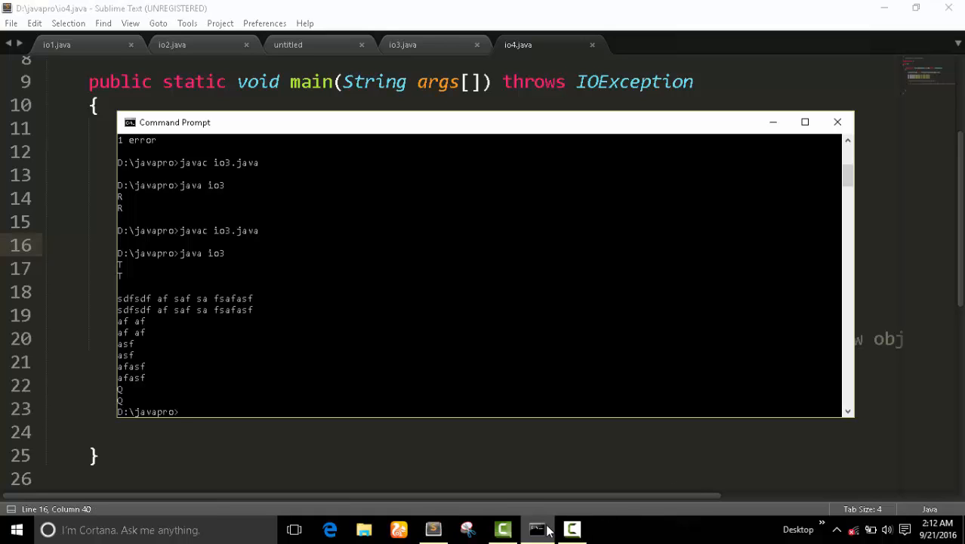
- Begin a java command at the D:\javapro Command Prompt
{"action": "type", "text": "java"}
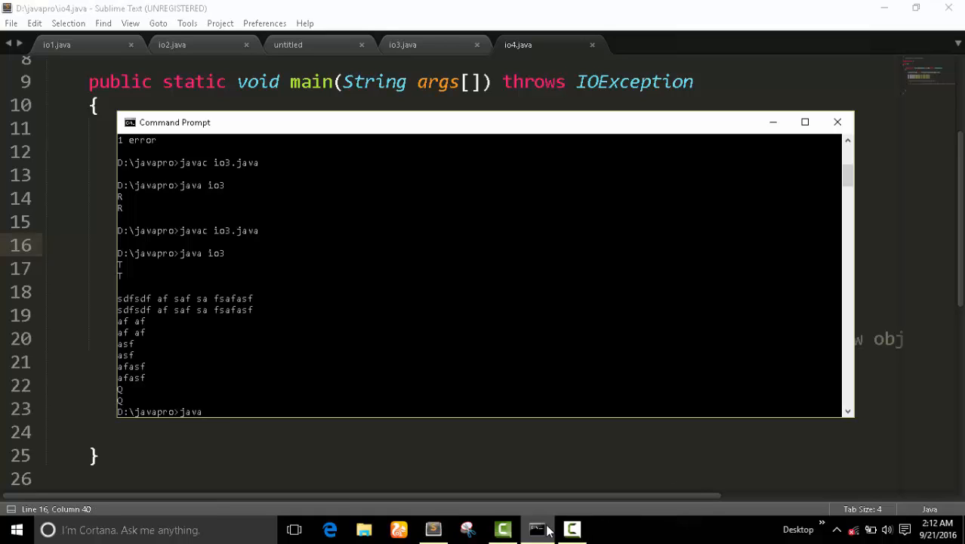